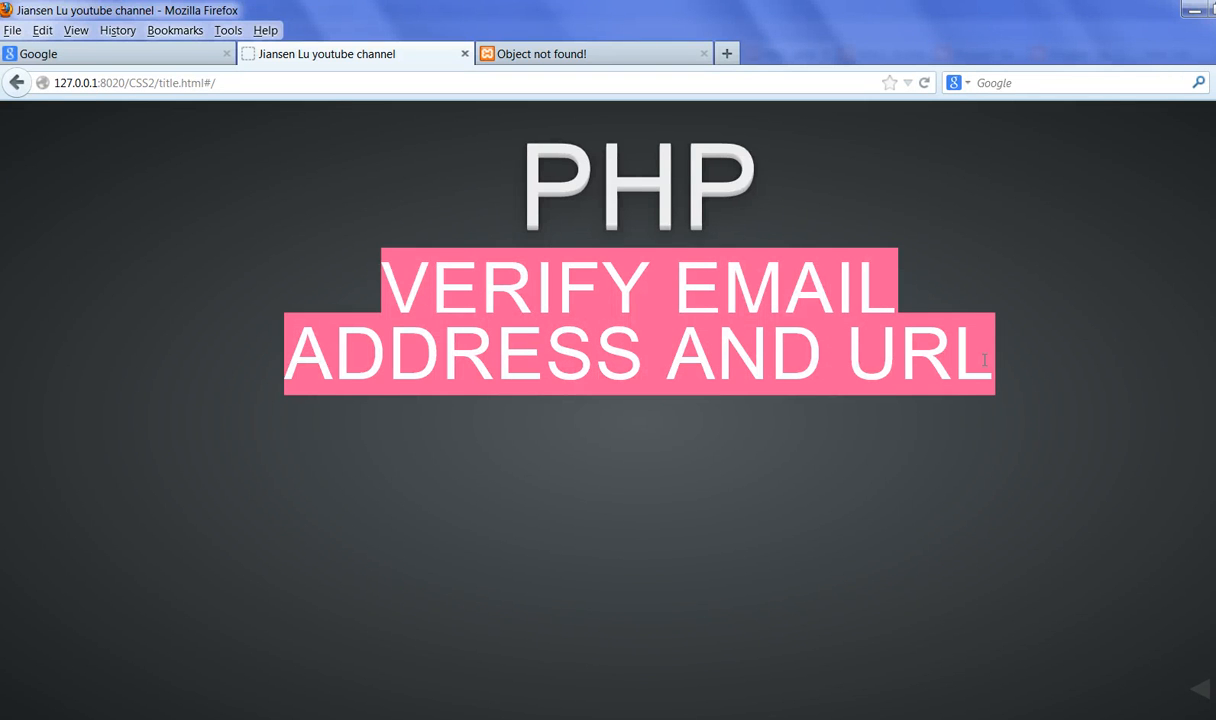
mouse_move(462, 248)
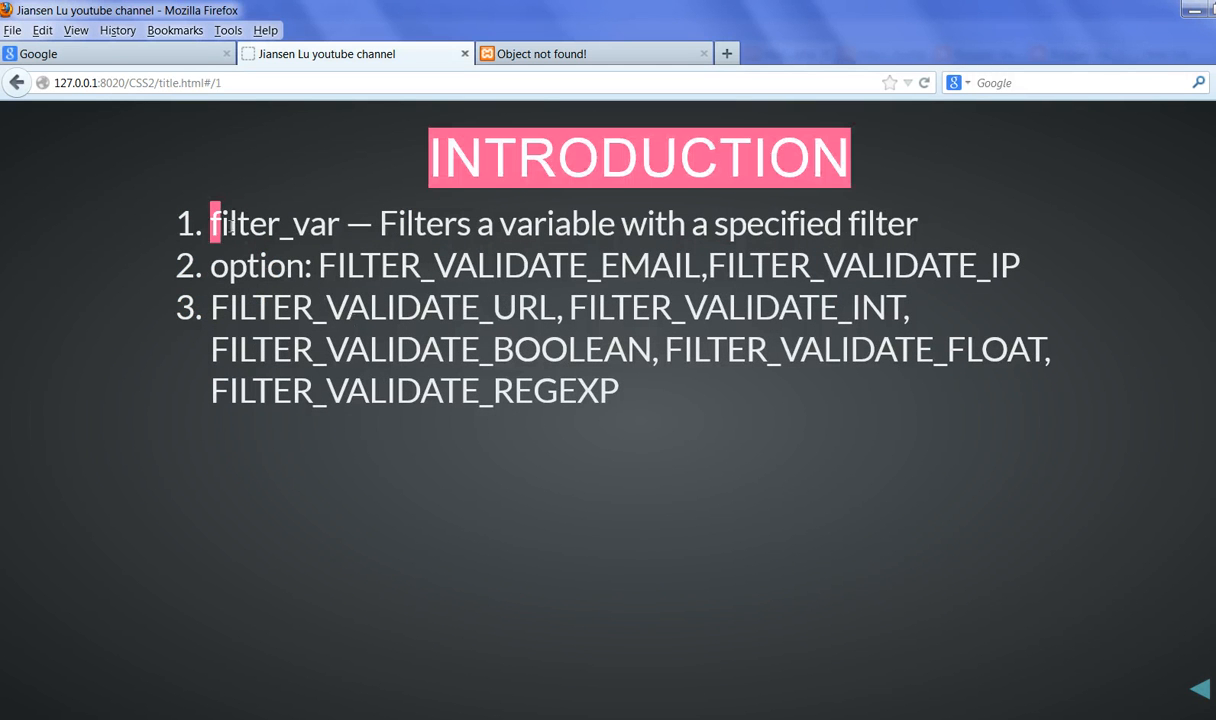
Highlight filter_var, 'Filters a variable', FILTER_VALIDATE_EMAIL and the INT filter on the slide
double_click(272, 222)
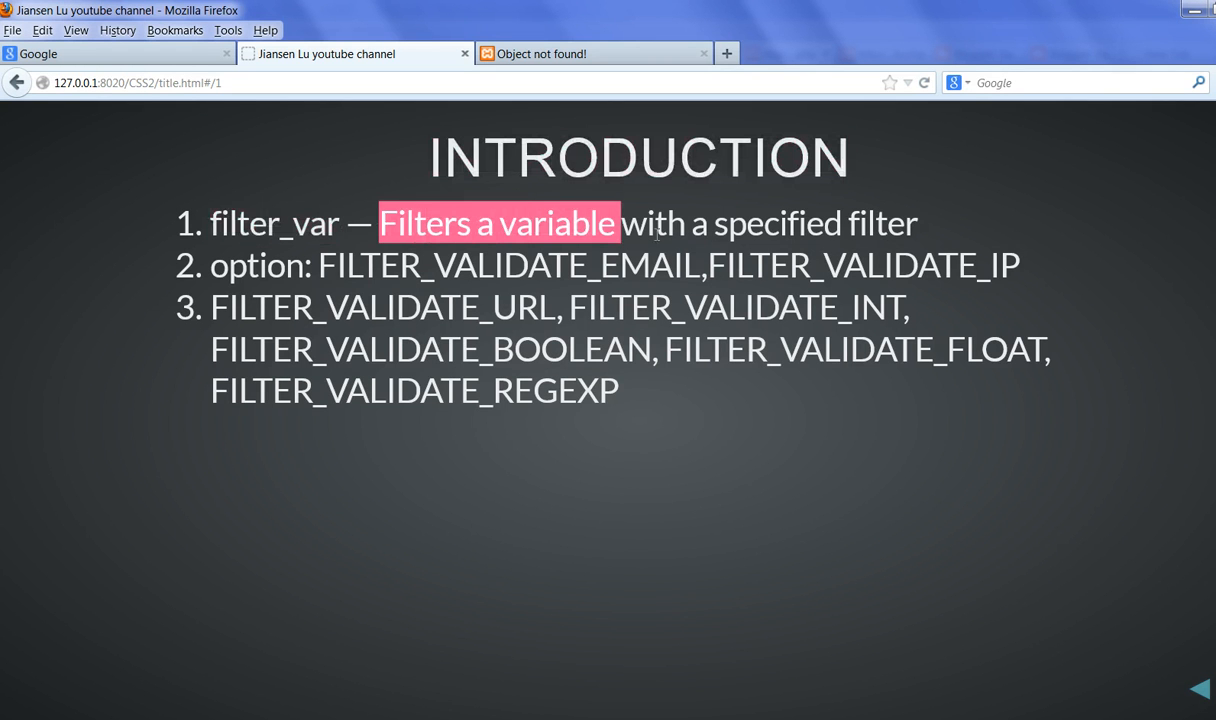
left_click_drag(618, 224, 916, 224)
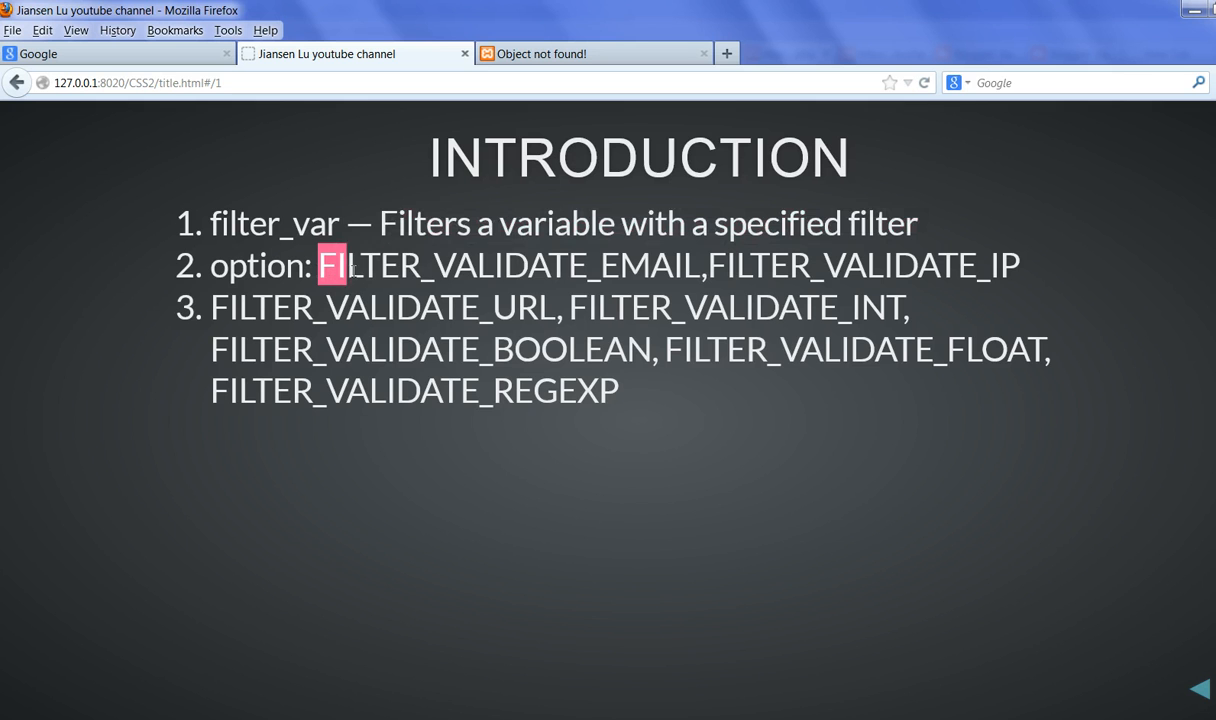
left_click_drag(330, 264, 684, 264)
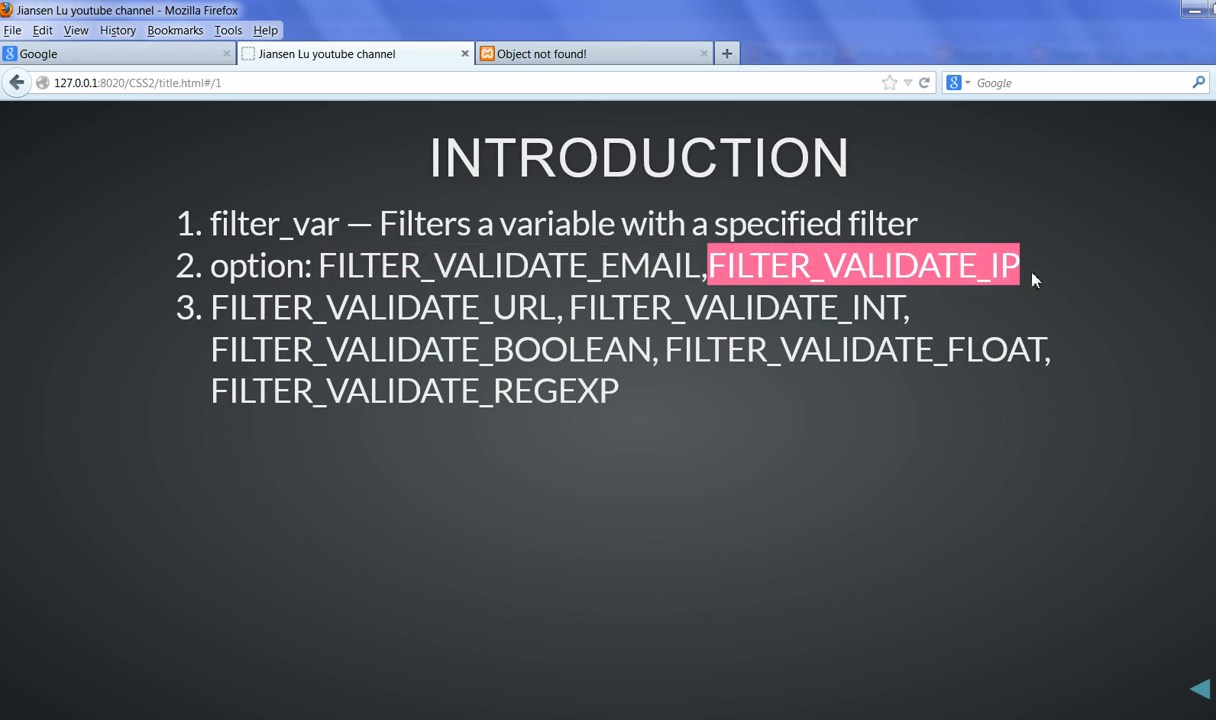
mouse_move(204, 318)
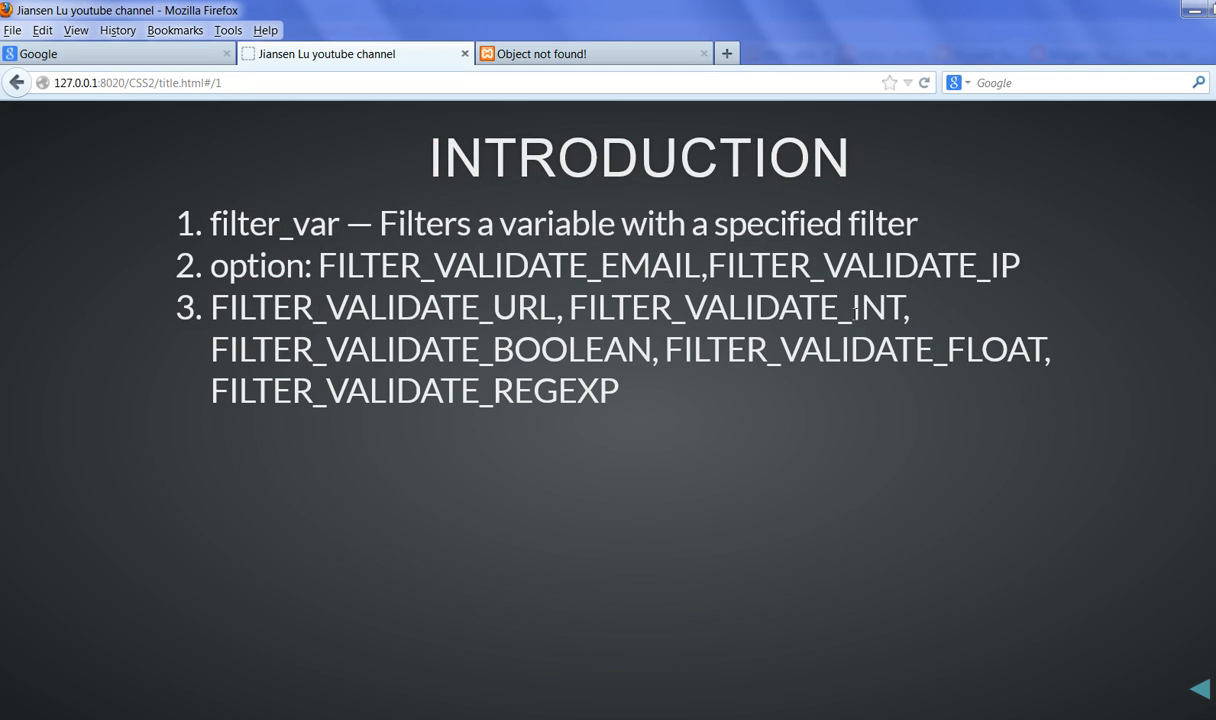
double_click(876, 306)
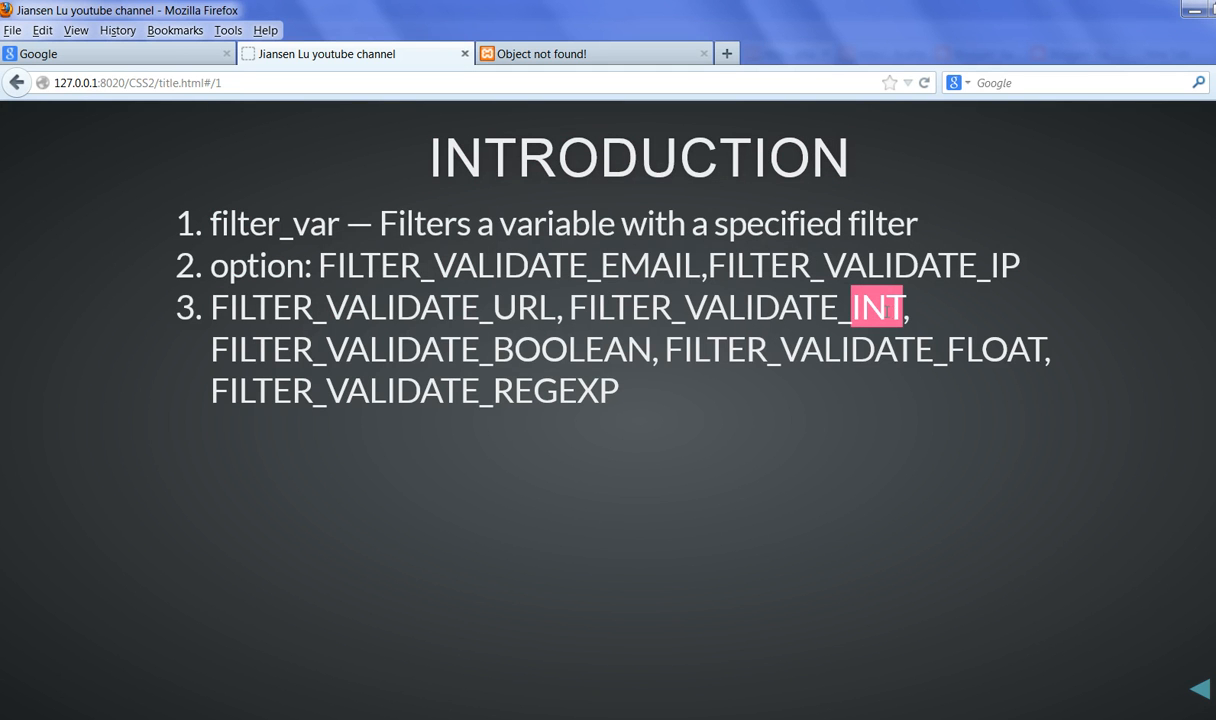
mouse_move(568, 358)
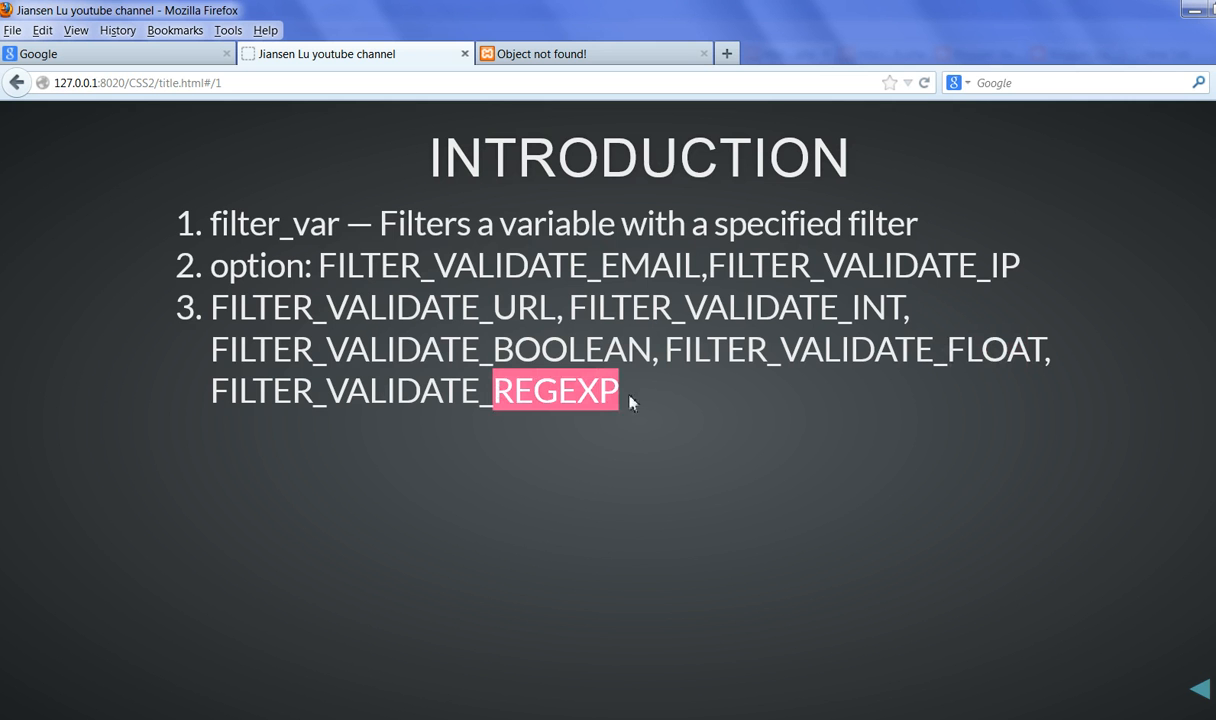
mouse_move(728, 540)
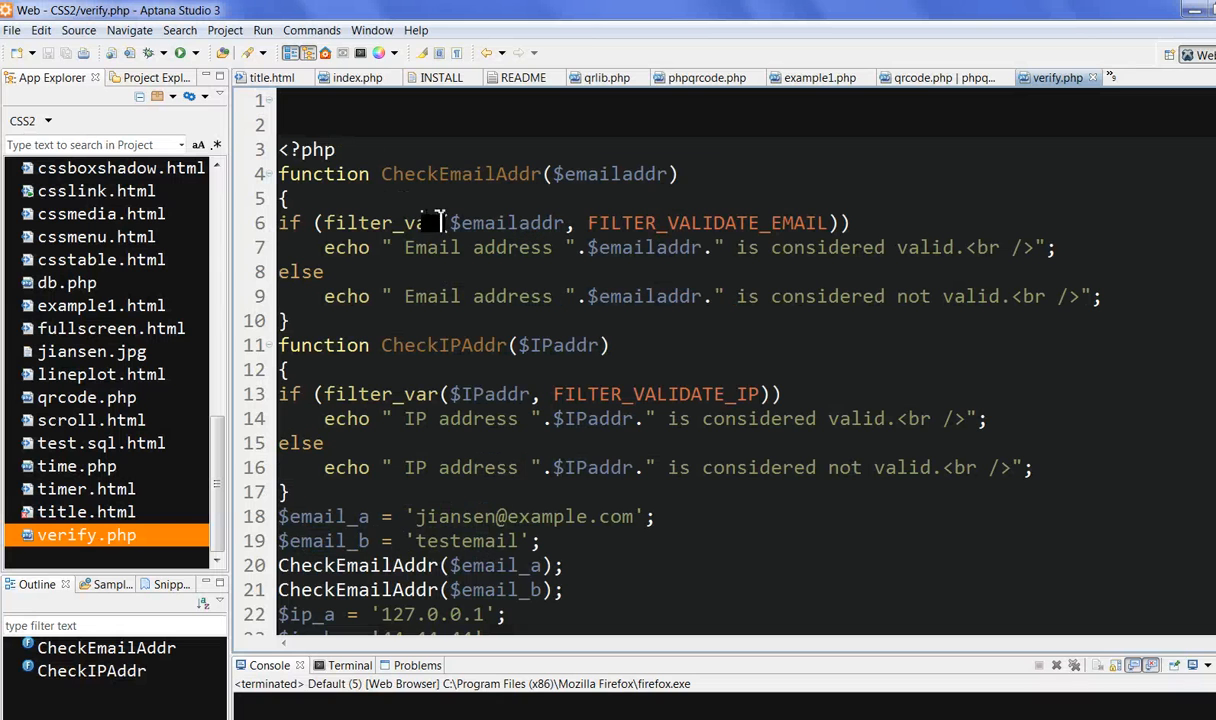
scroll("down", 3)
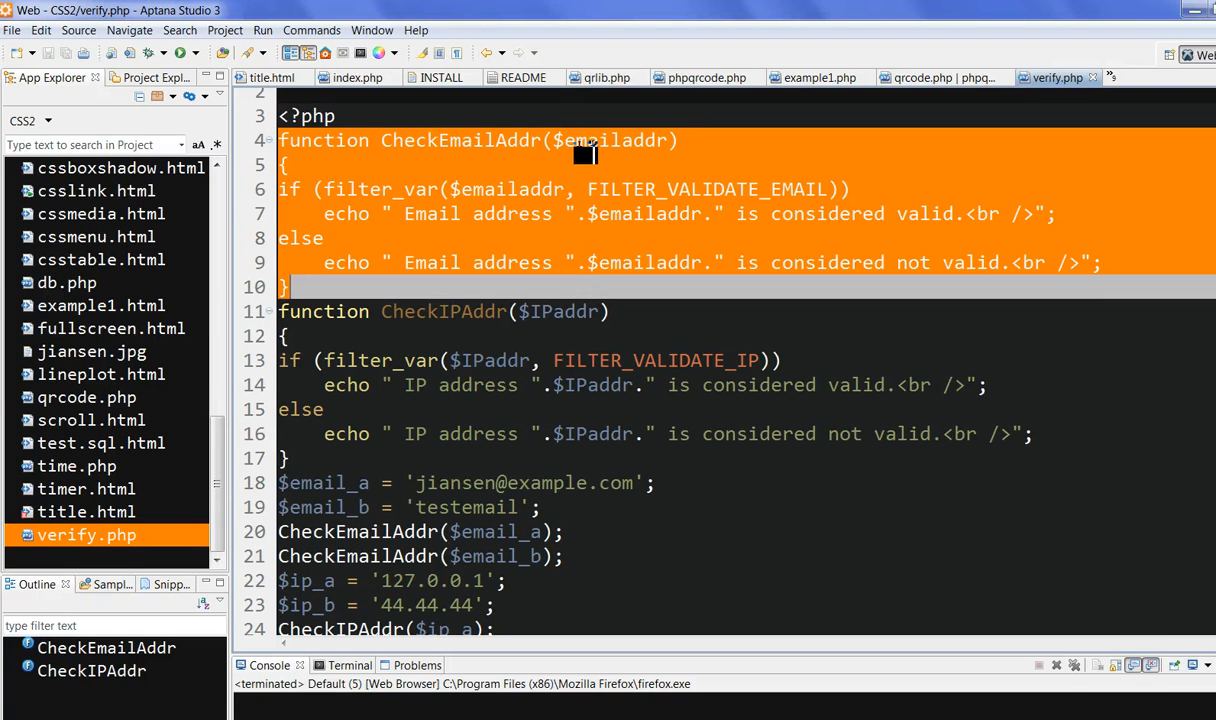
mouse_move(338, 198)
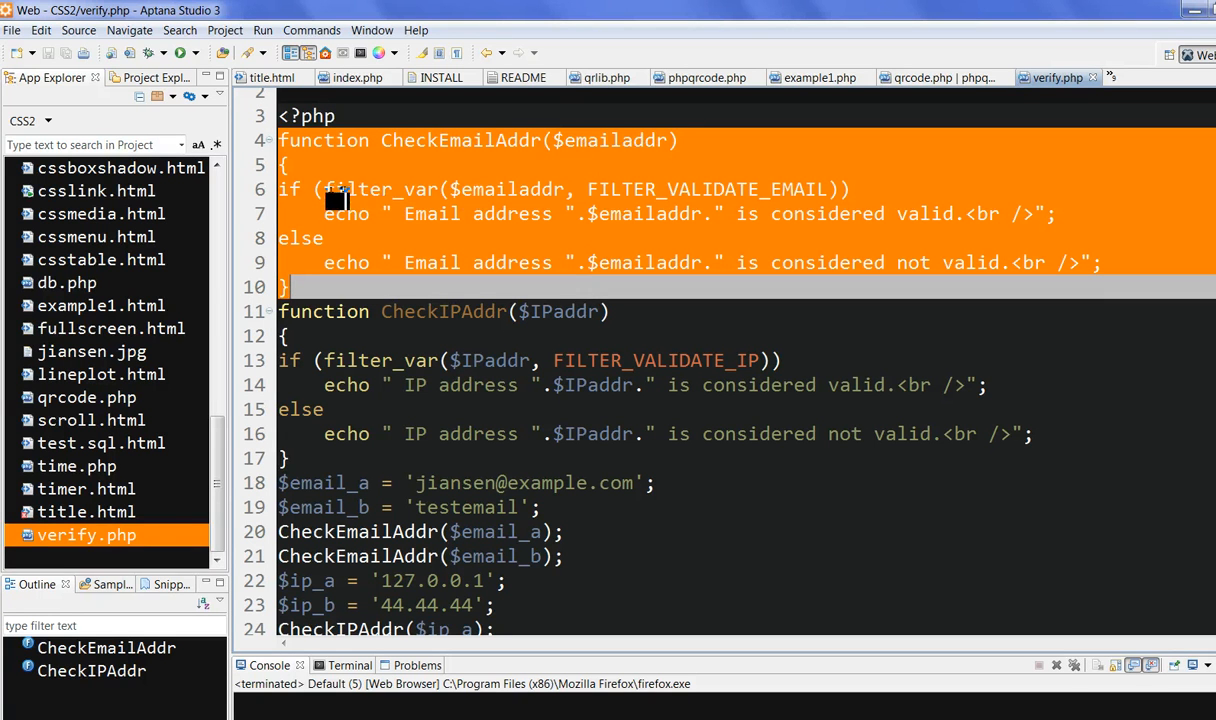
double_click(376, 188)
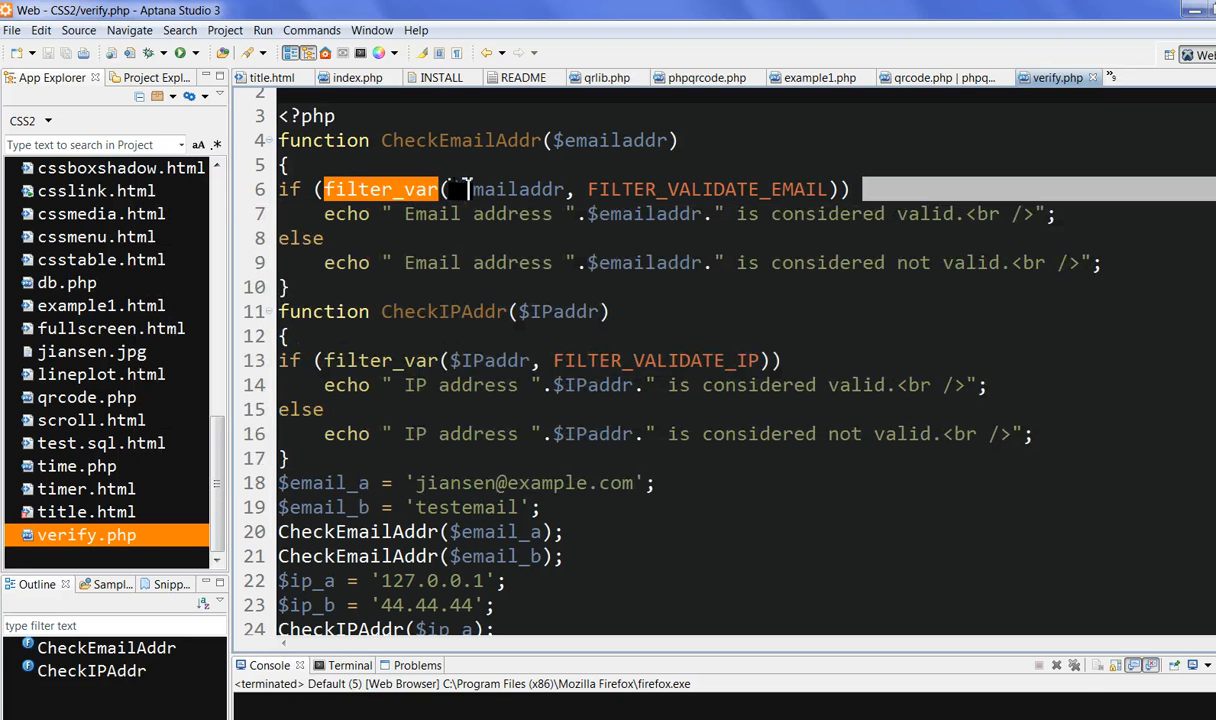
mouse_move(456, 196)
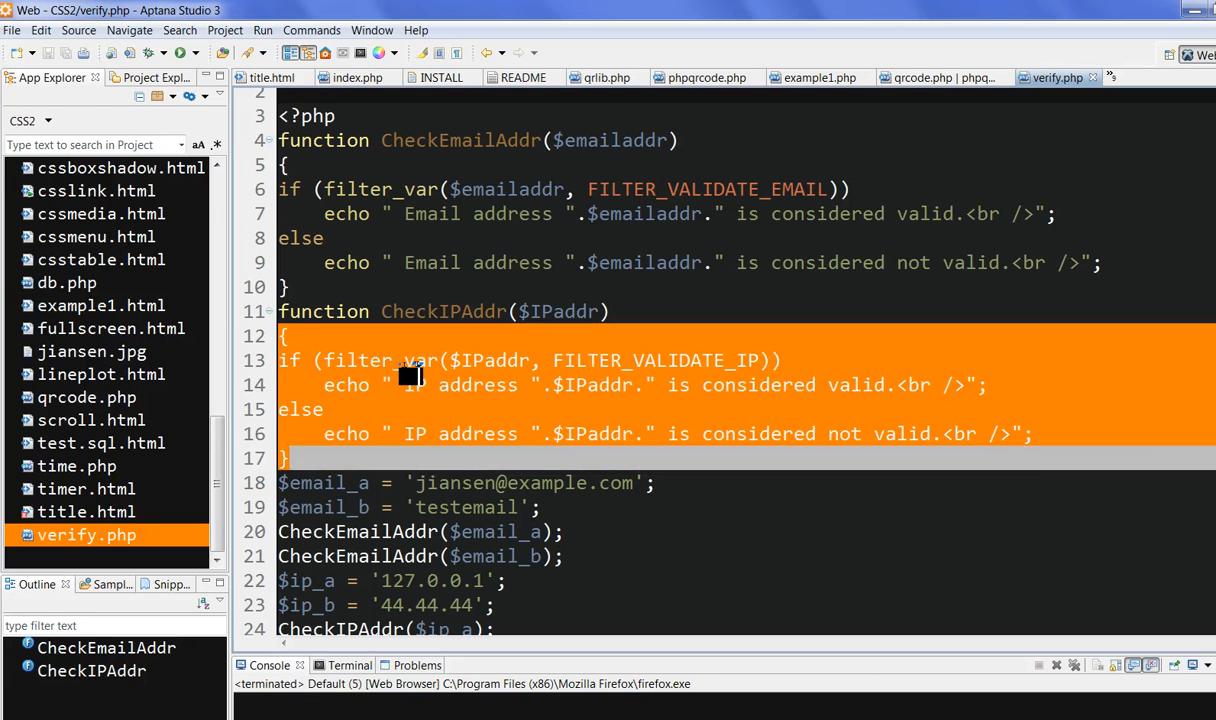
left_click(460, 360)
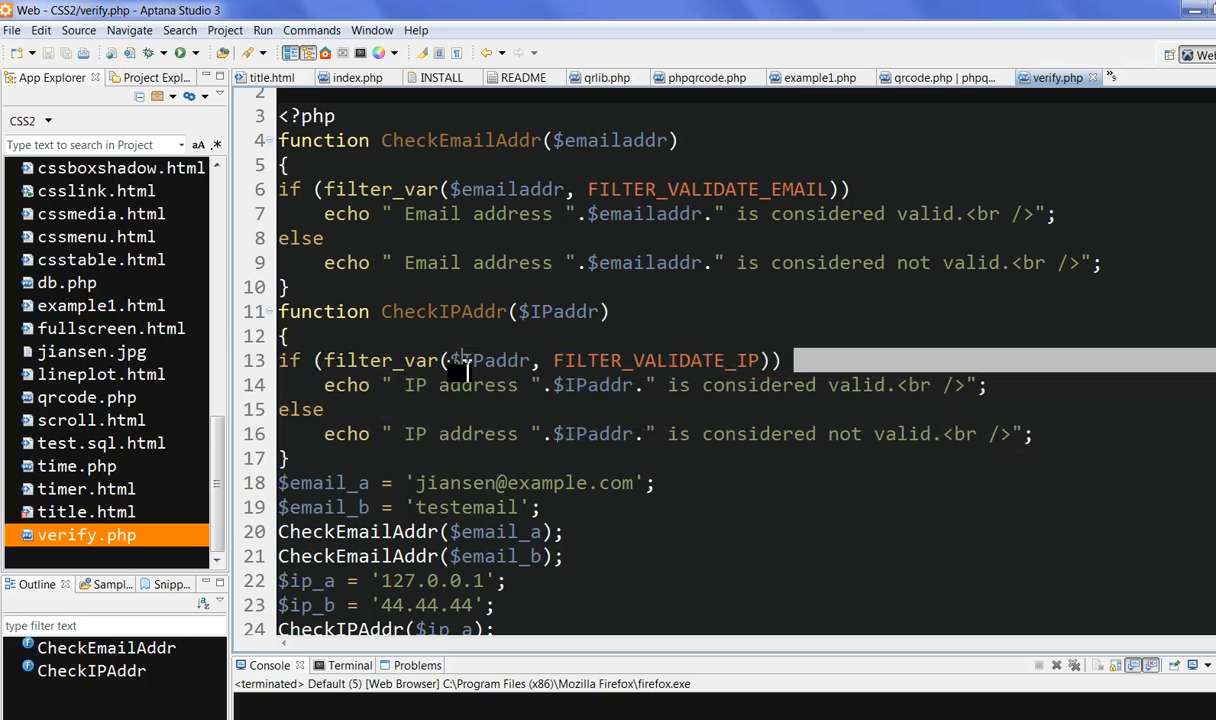
double_click(490, 360)
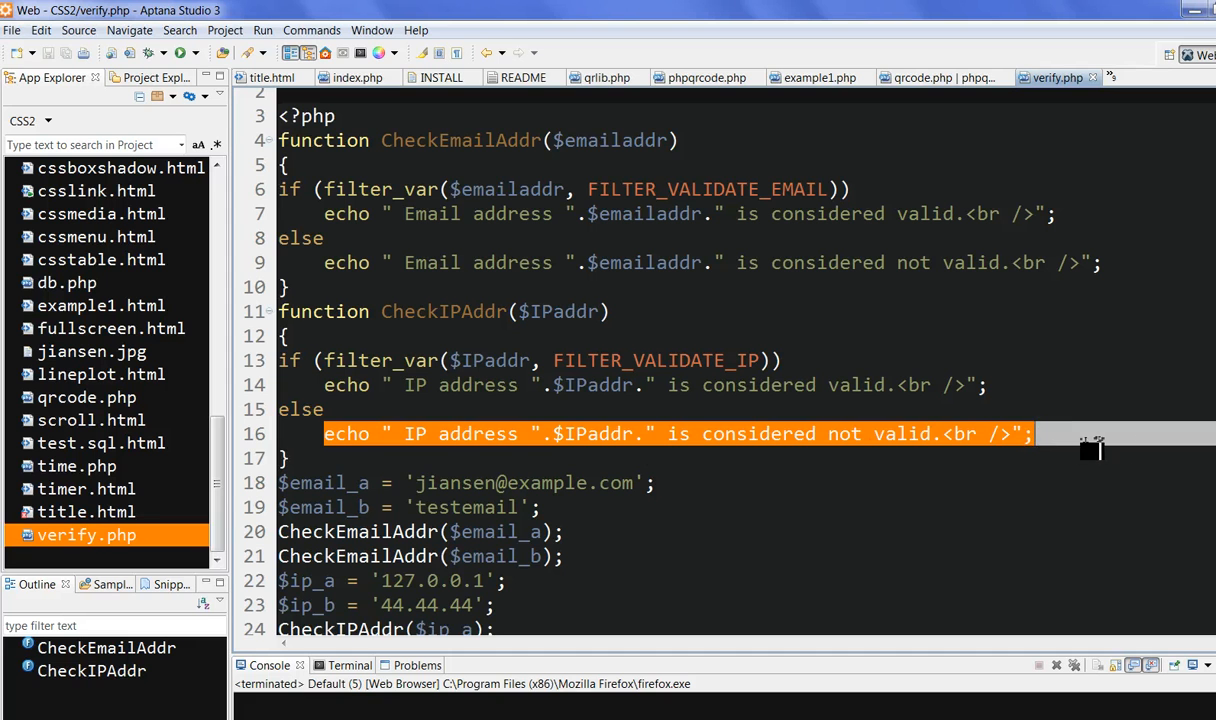
scroll("down", 3)
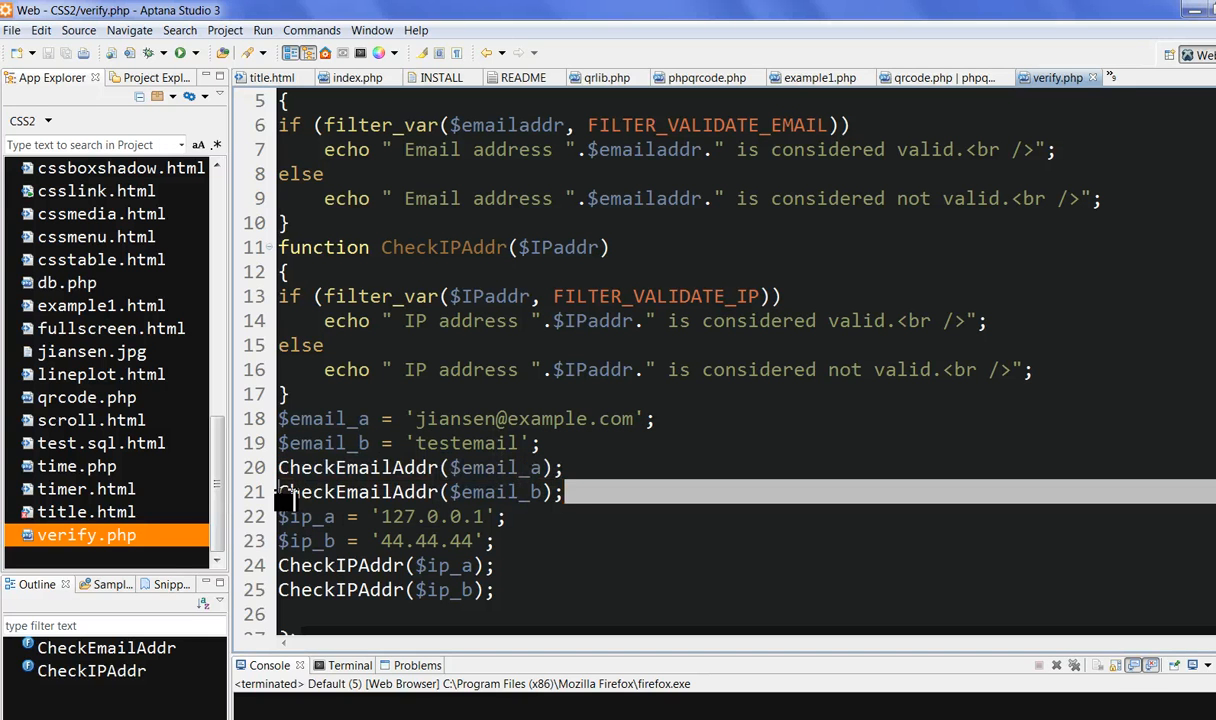
Highlight the CheckEmailAddr test call and the sample IP value 44.44.44 in verify.php
triple_click(420, 492)
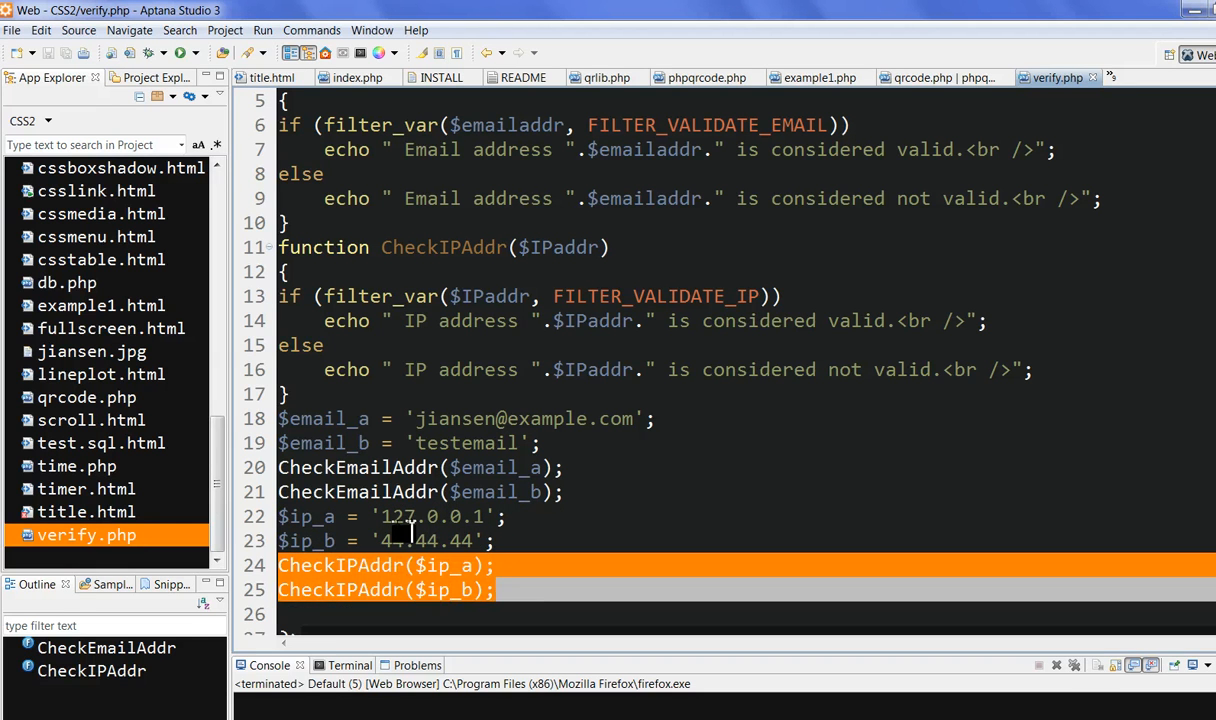
double_click(396, 516)
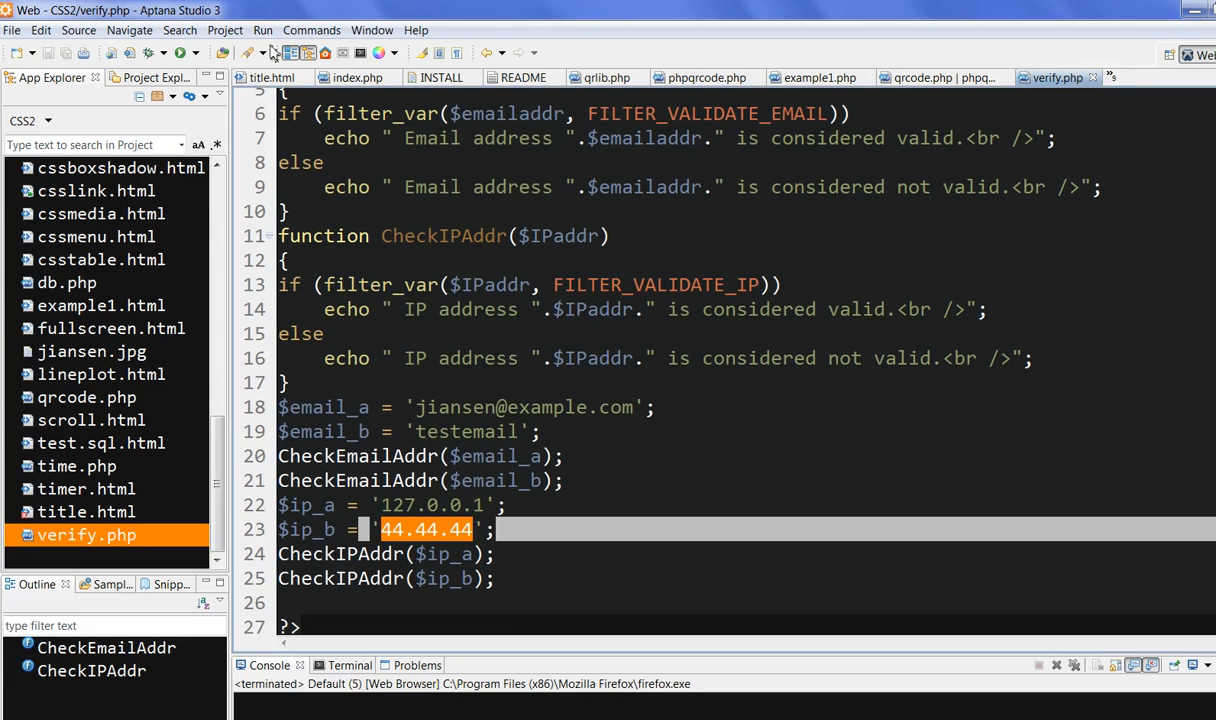
left_click(262, 30)
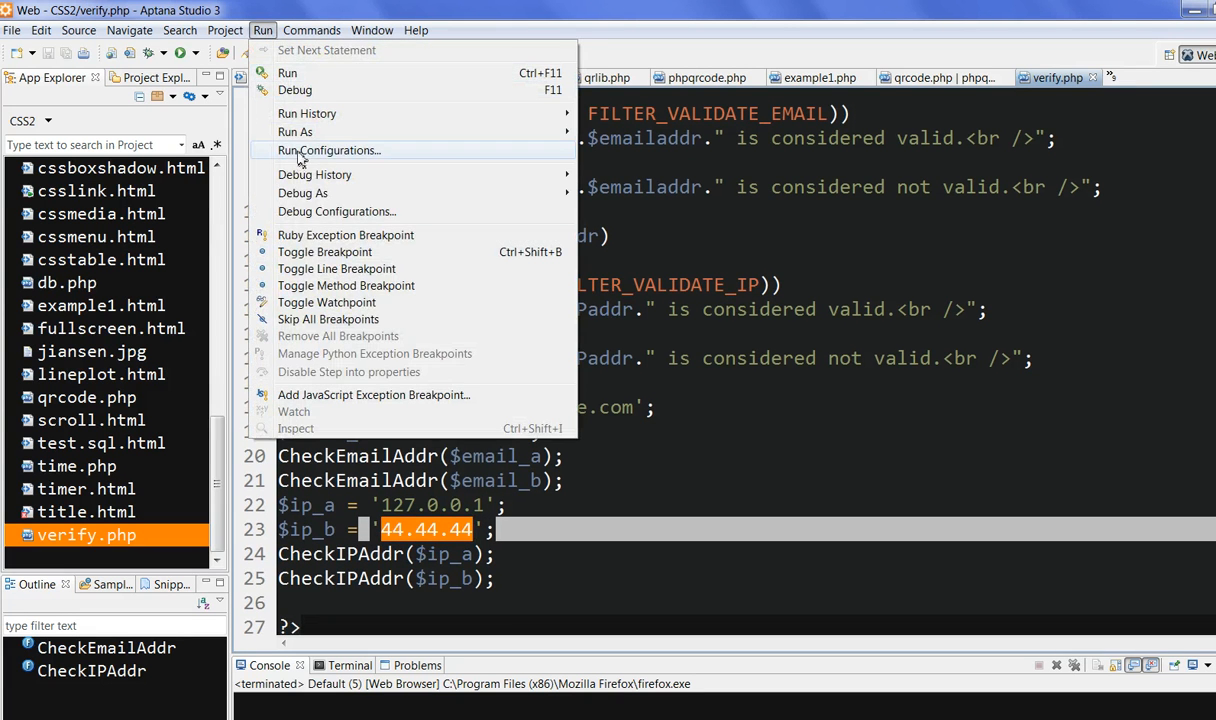
left_click(328, 150)
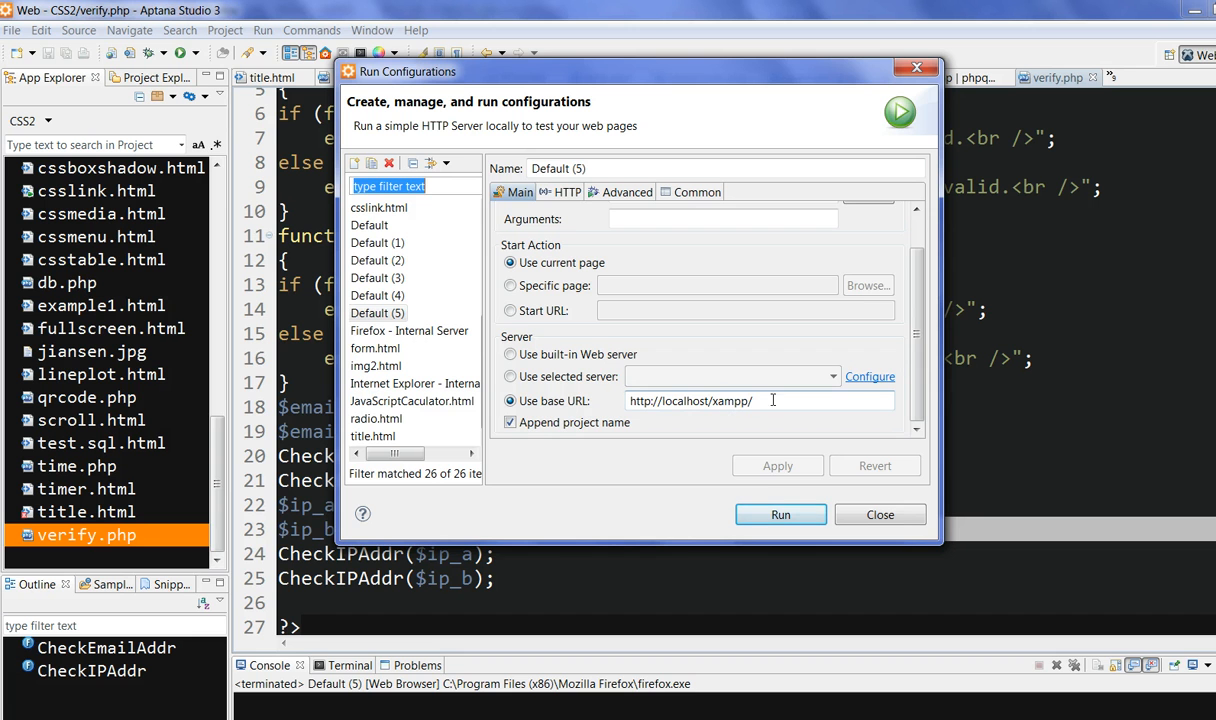
left_click(880, 514)
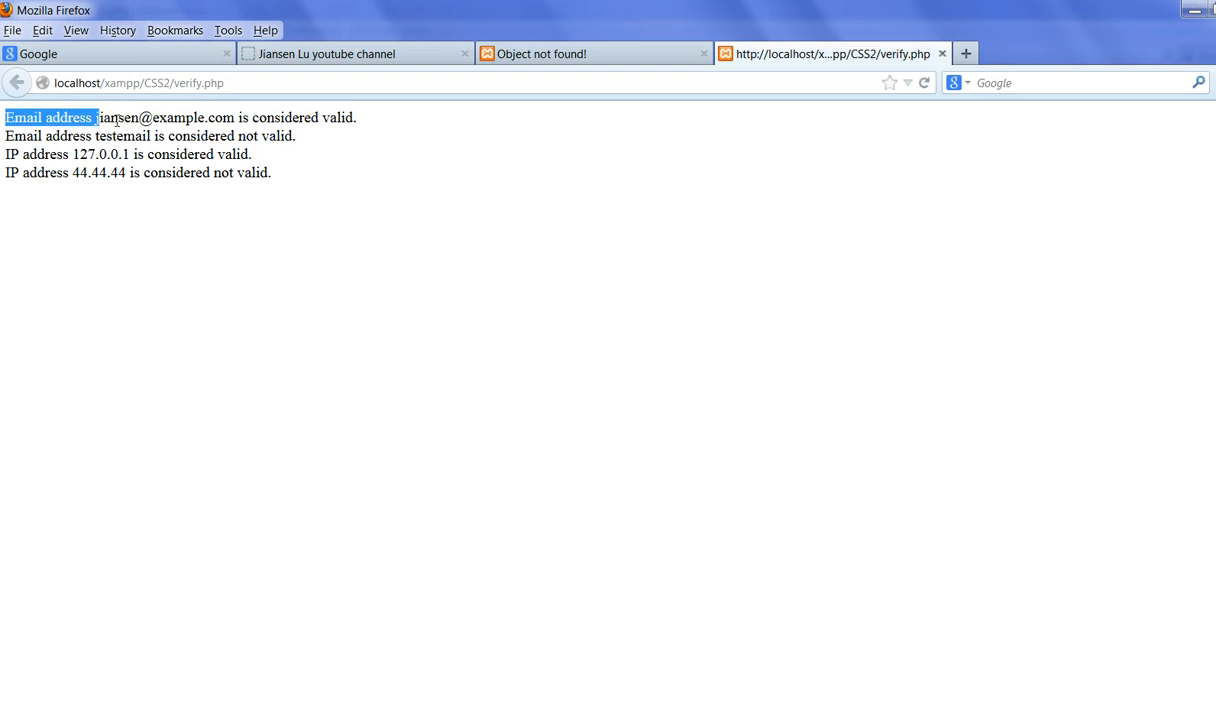
left_click_drag(6, 136, 296, 136)
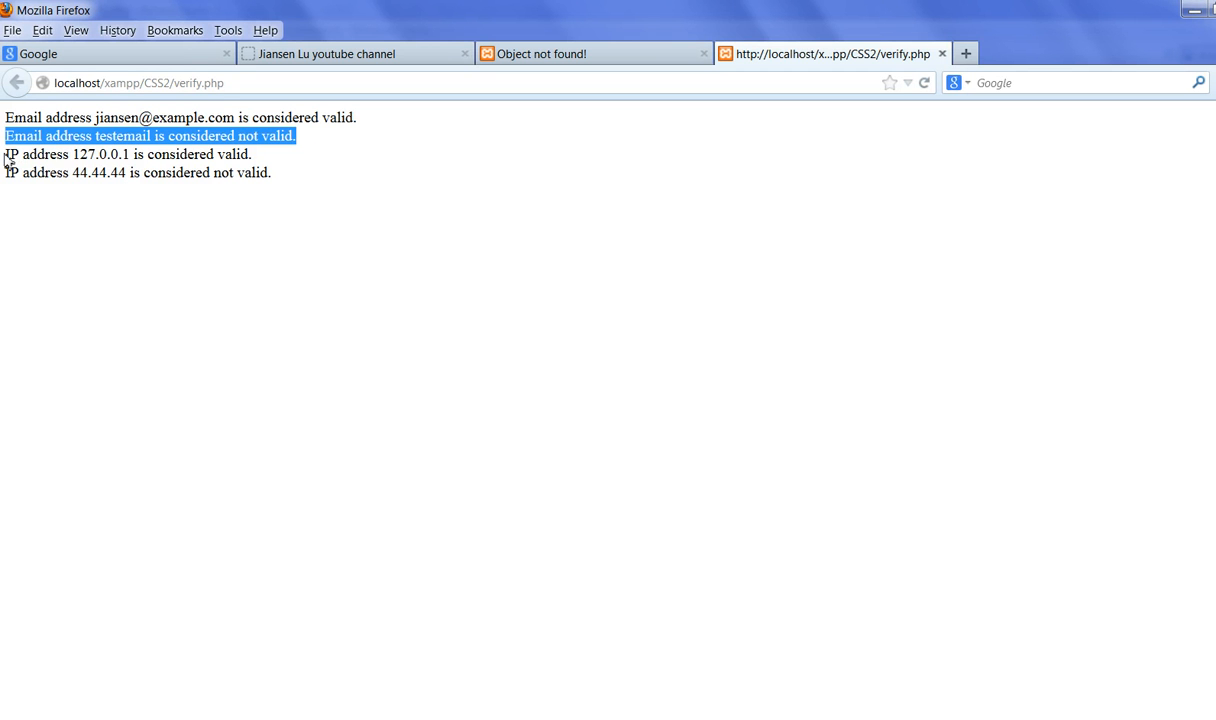
left_click_drag(4, 136, 90, 172)
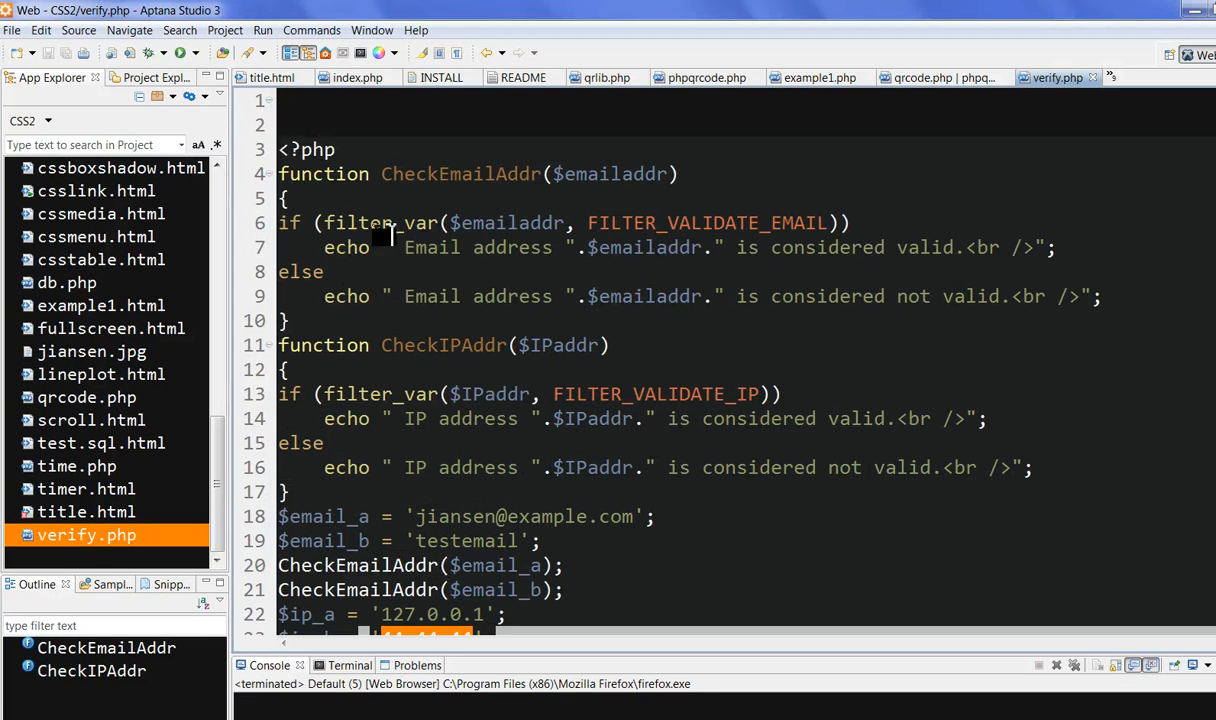
double_click(364, 222)
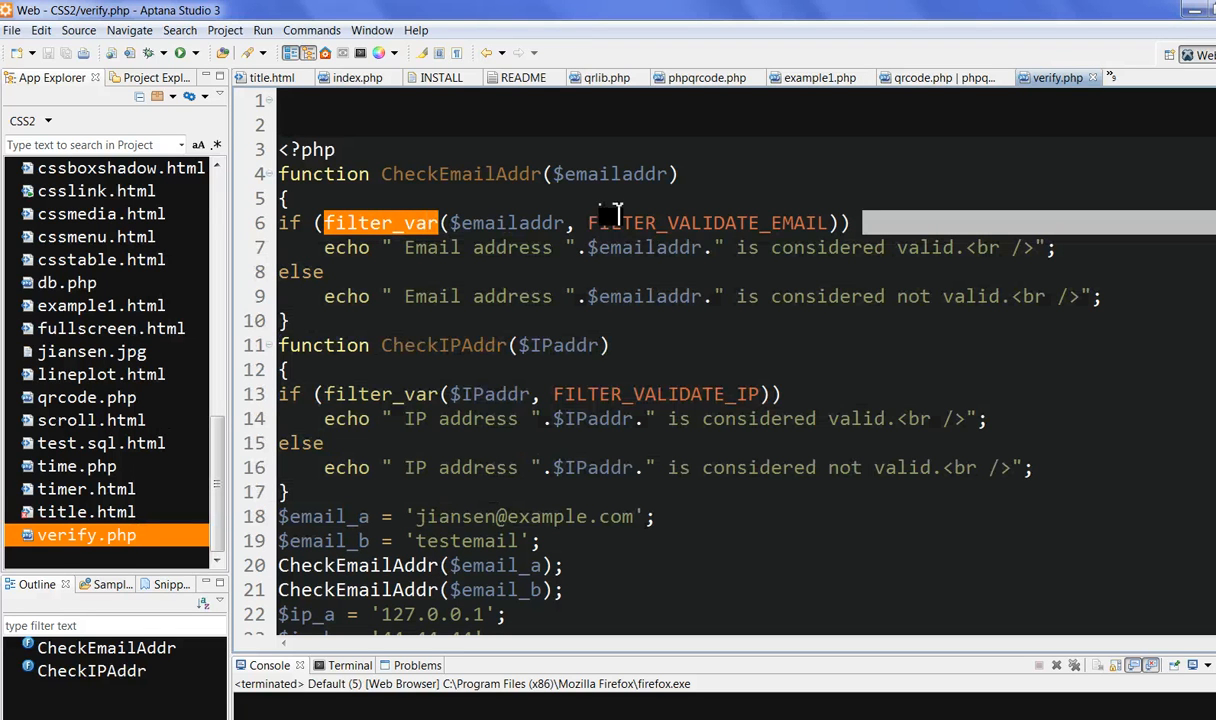
mouse_move(710, 222)
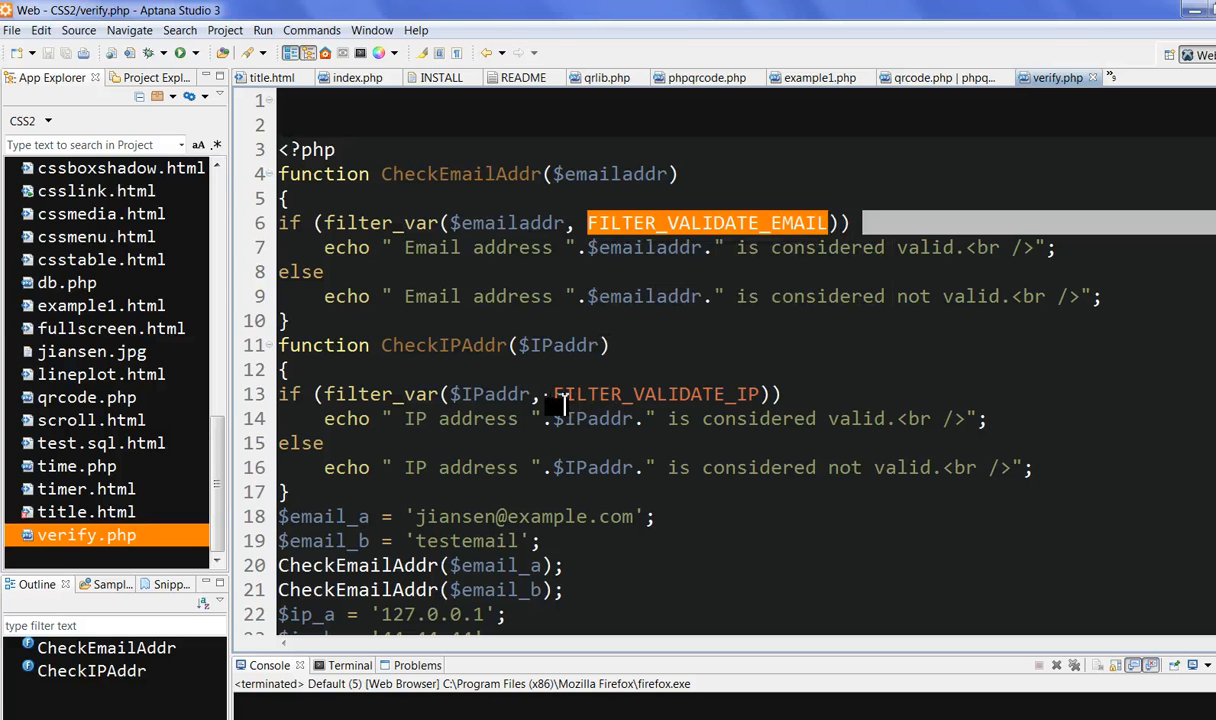
double_click(650, 392)
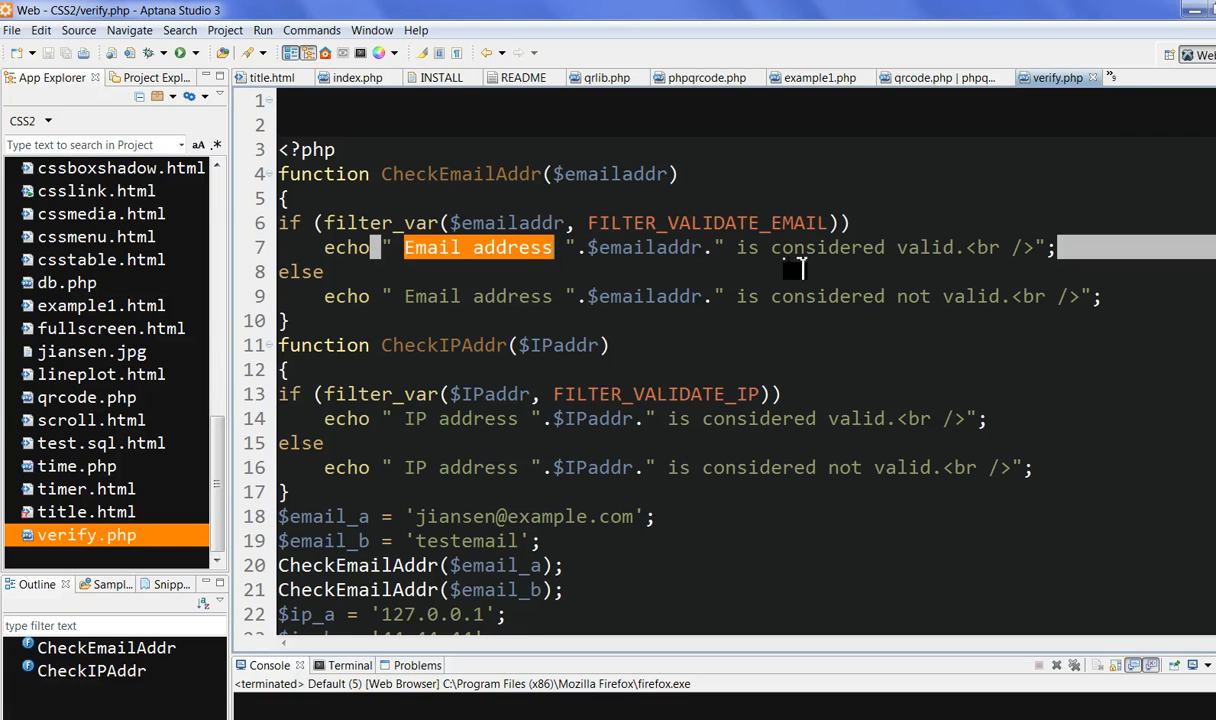
mouse_move(636, 264)
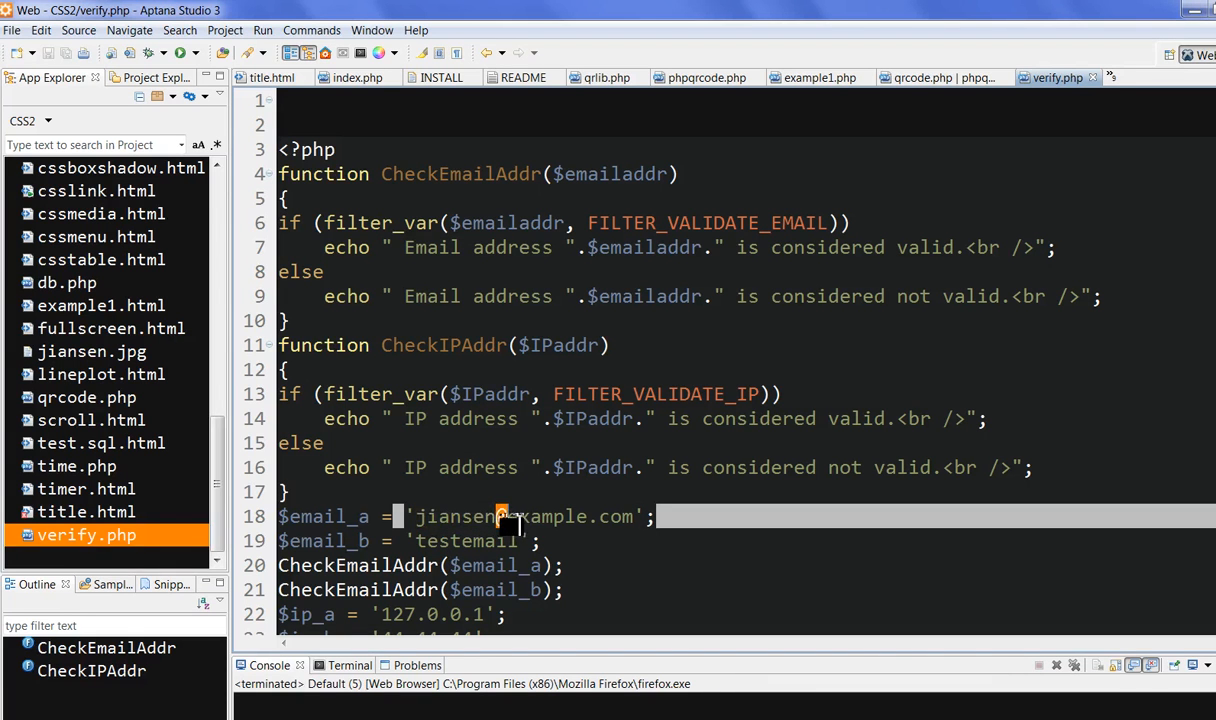
double_click(548, 516)
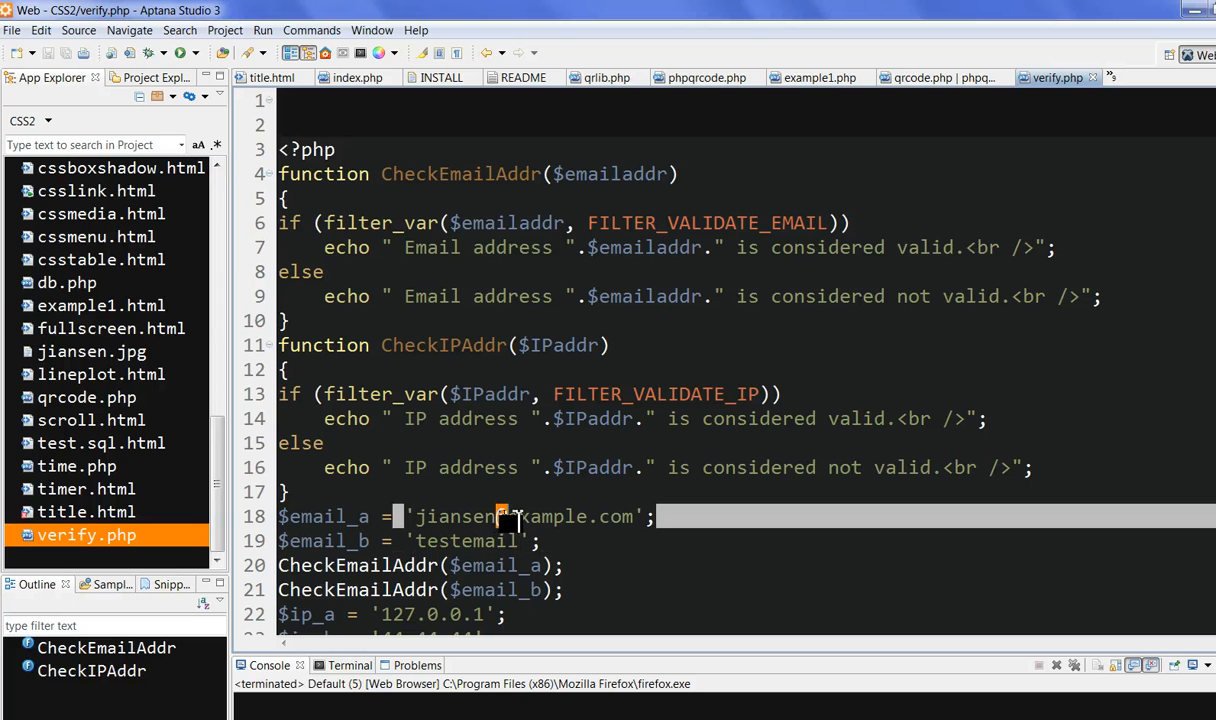
type("@")
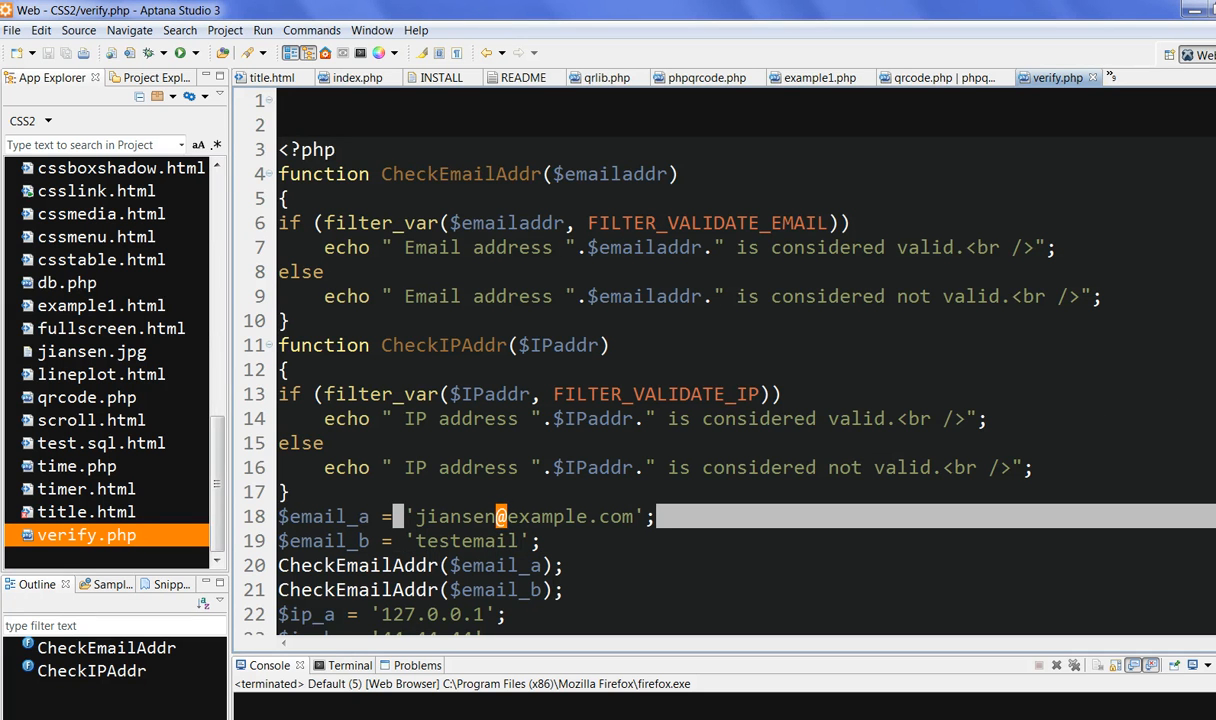
scroll("down", 3)
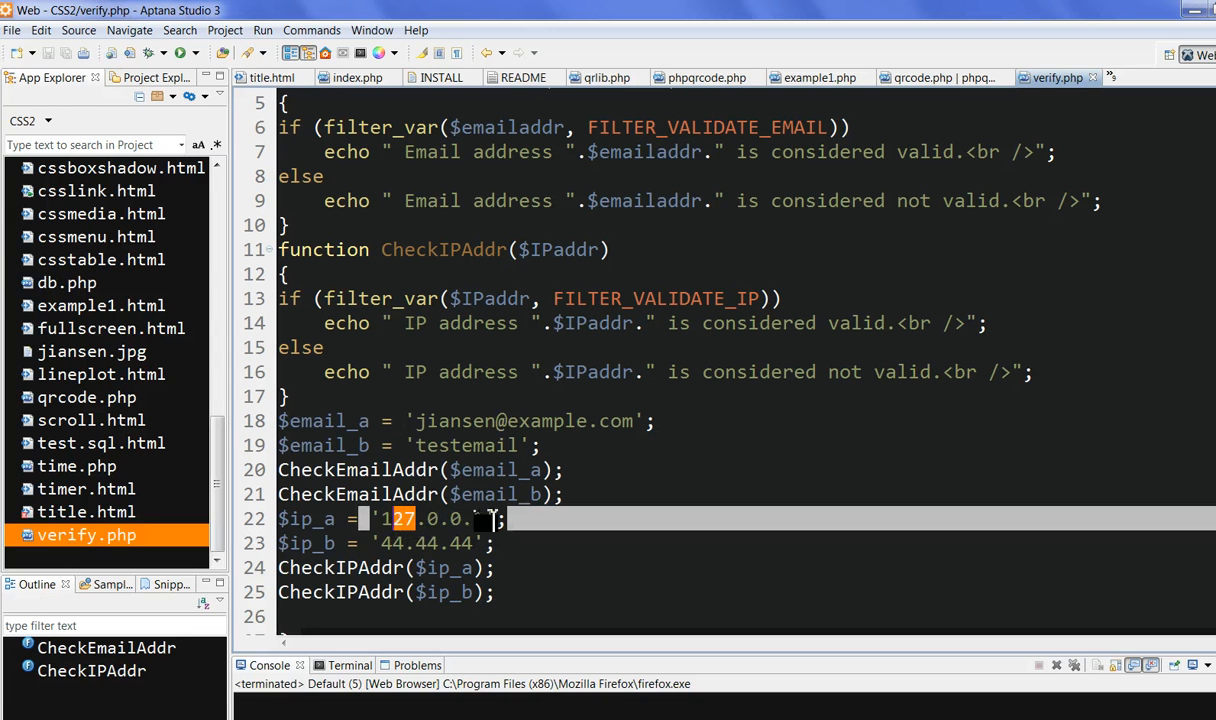
type("1")
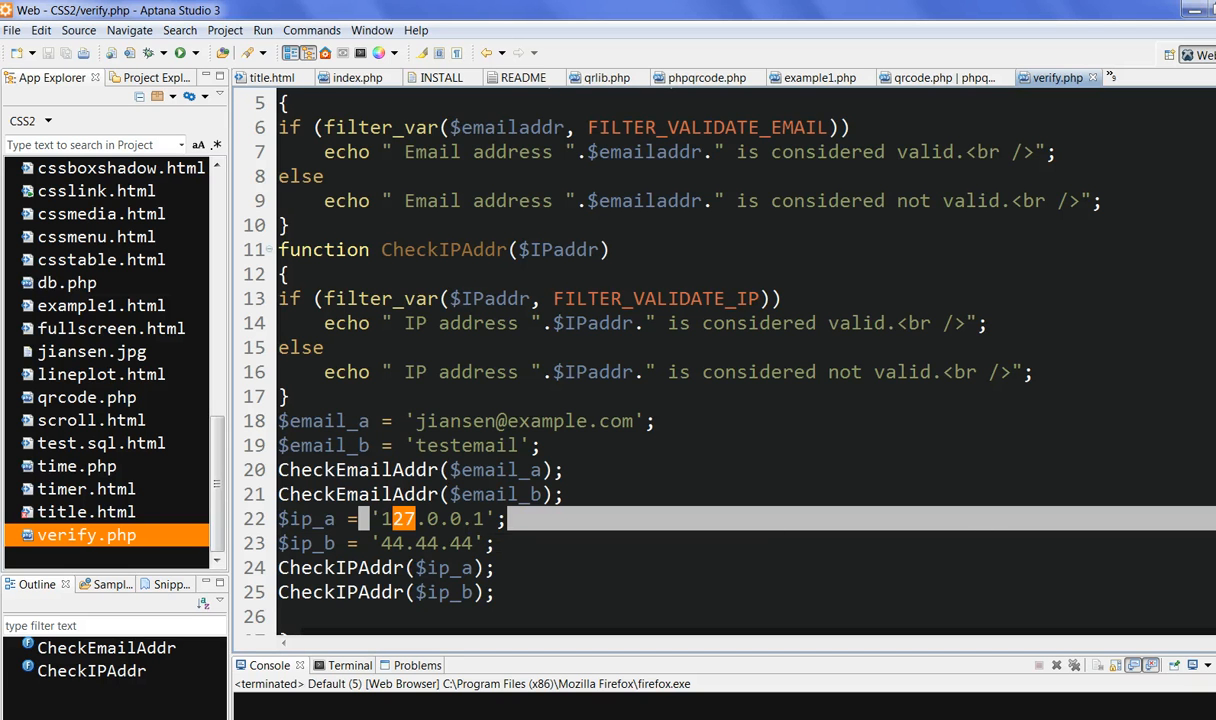
scroll("down", 3)
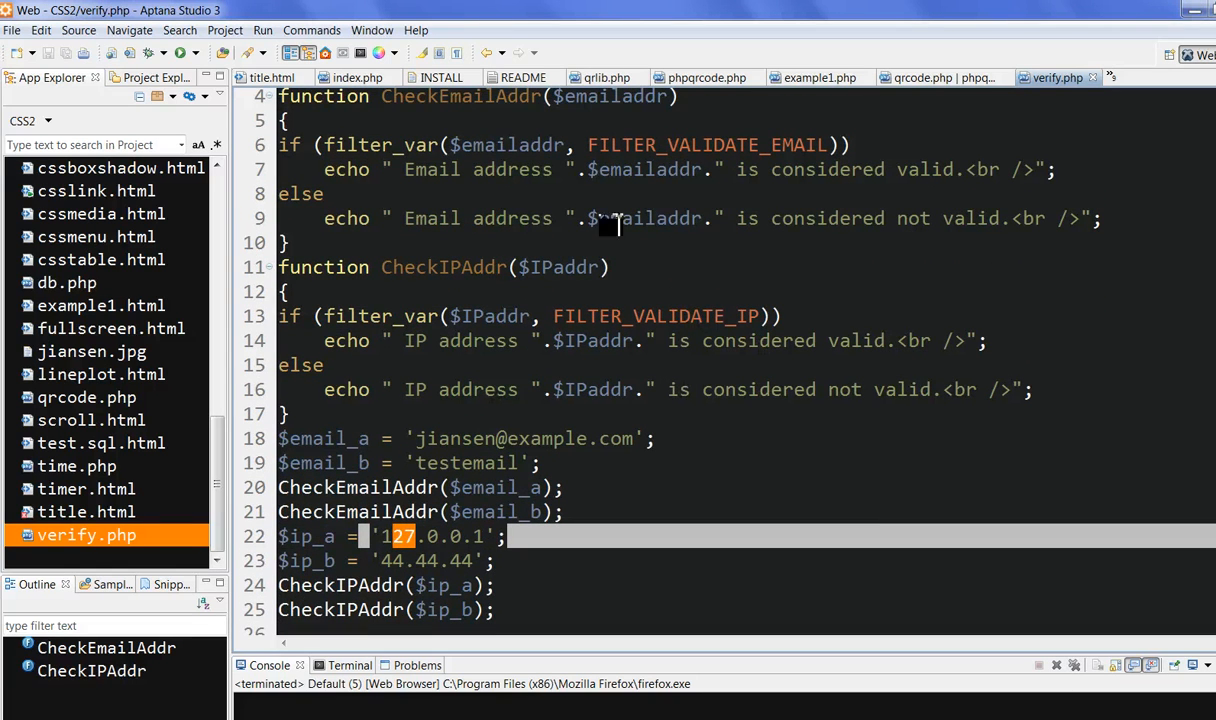
double_click(700, 144)
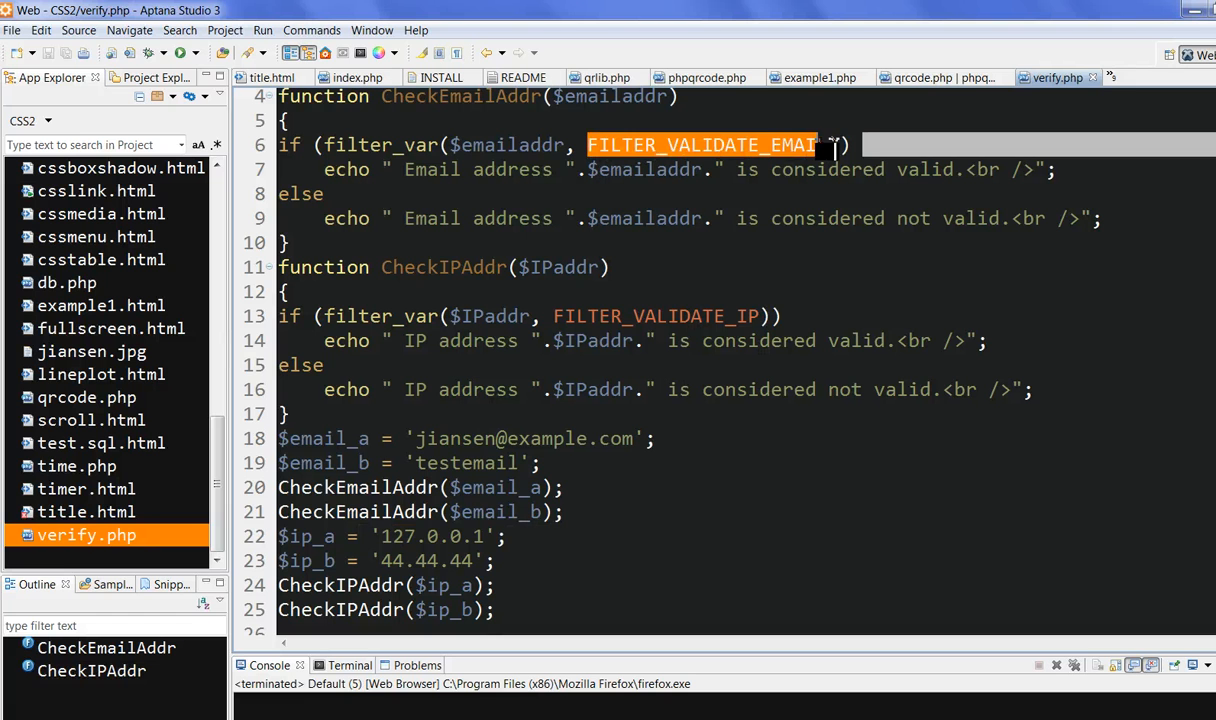